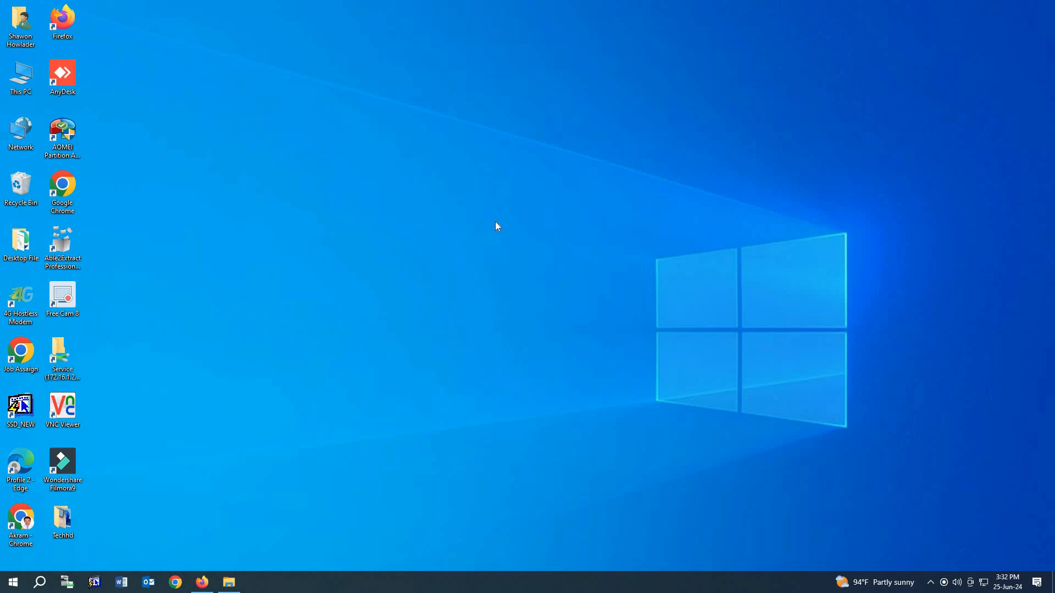
pyautogui.moveTo(254, 415)
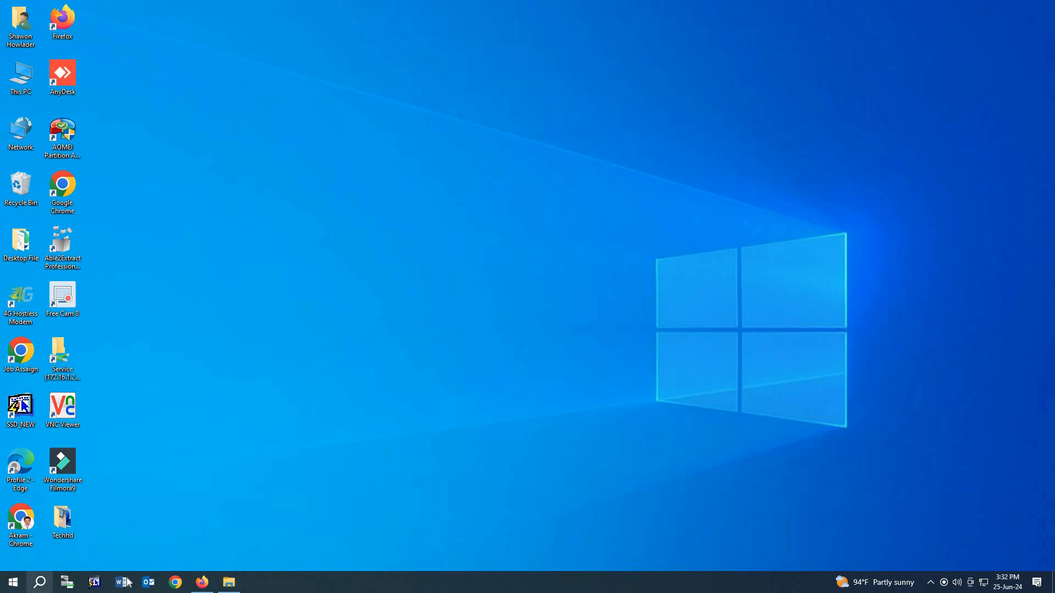
# Restore the Outlook inbox window from the taskbar.
pyautogui.click(148, 582)
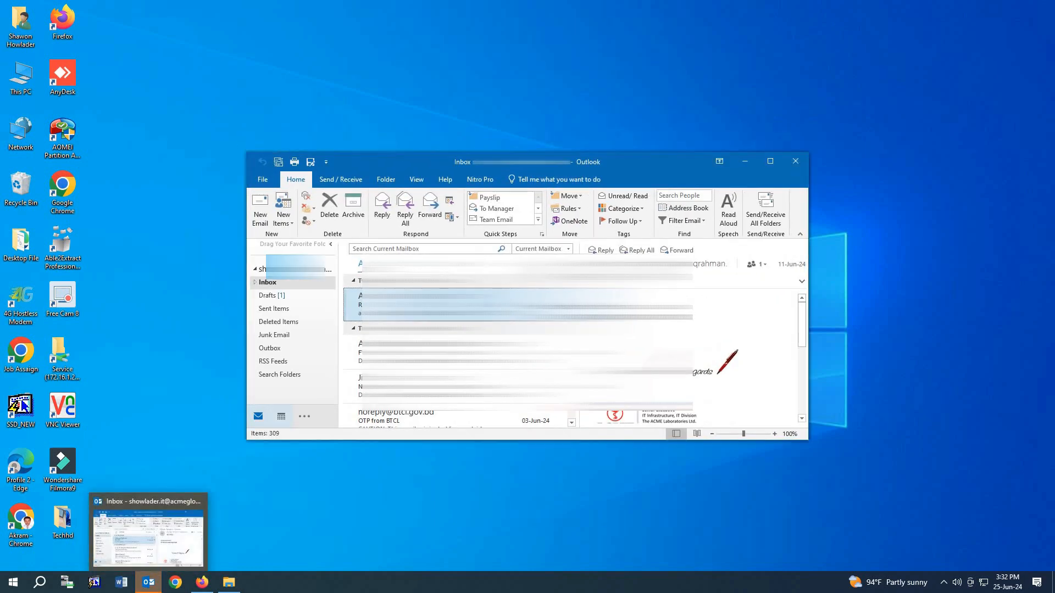
# Start a new email, hit the attachment size-limit error, and discard the unsent message.
pyautogui.click(769, 160)
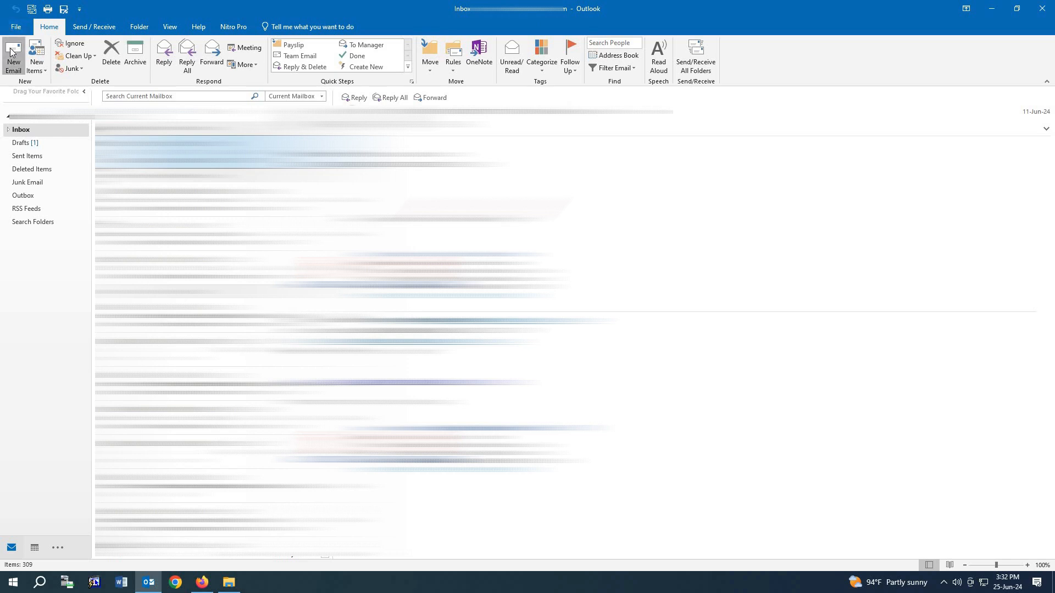
pyautogui.click(13, 56)
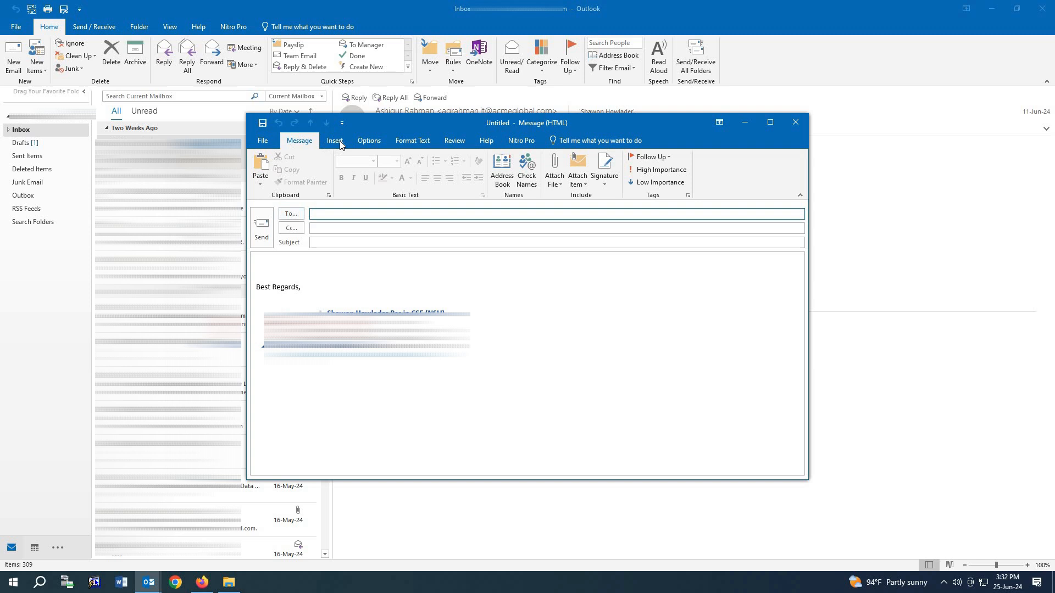
pyautogui.click(258, 171)
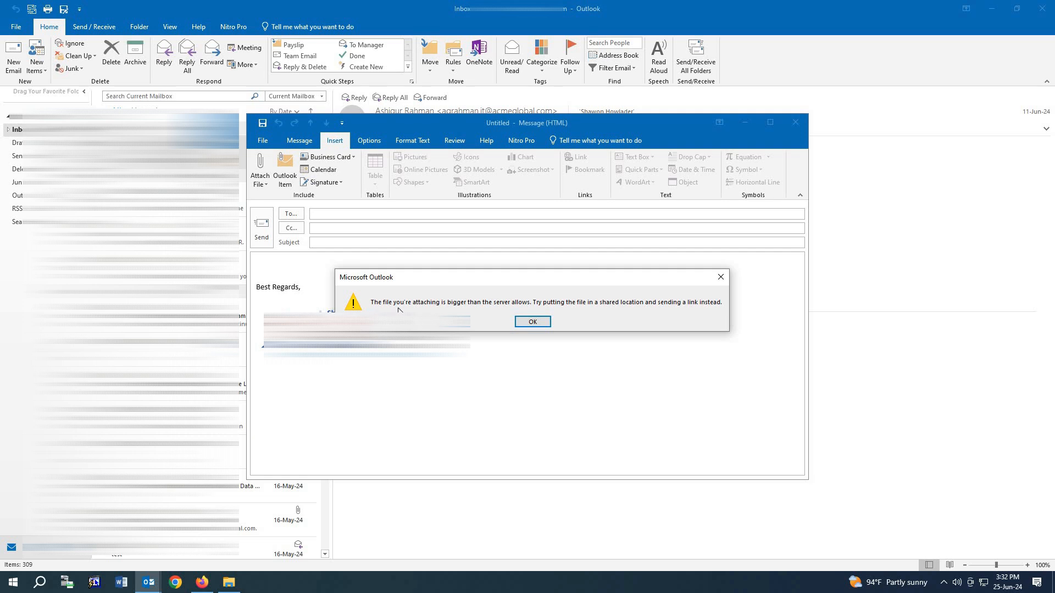
pyautogui.moveTo(513, 311)
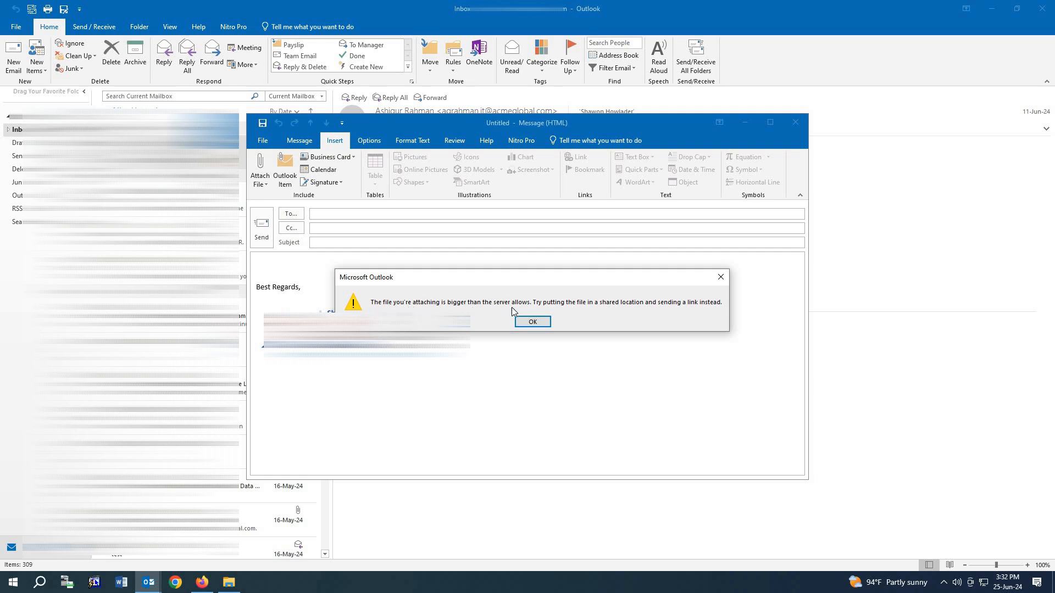
pyautogui.moveTo(570, 311)
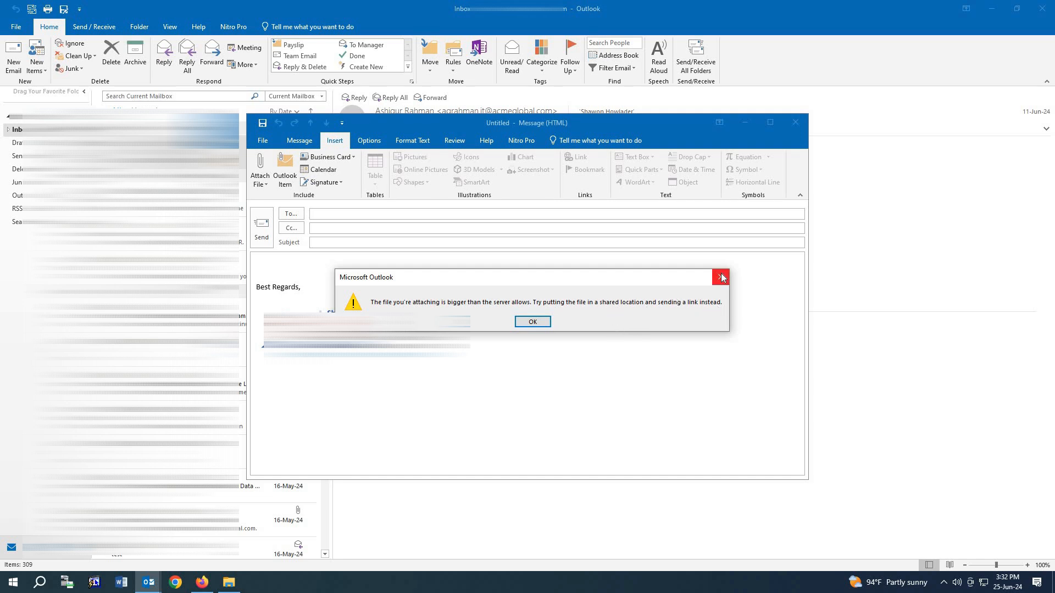
pyautogui.click(720, 277)
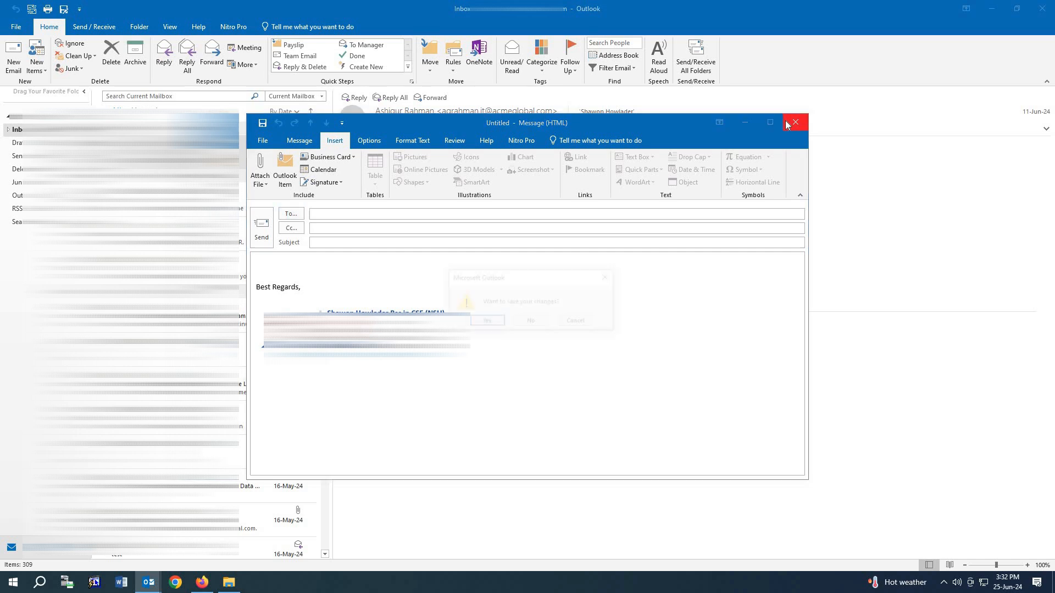
pyautogui.click(529, 321)
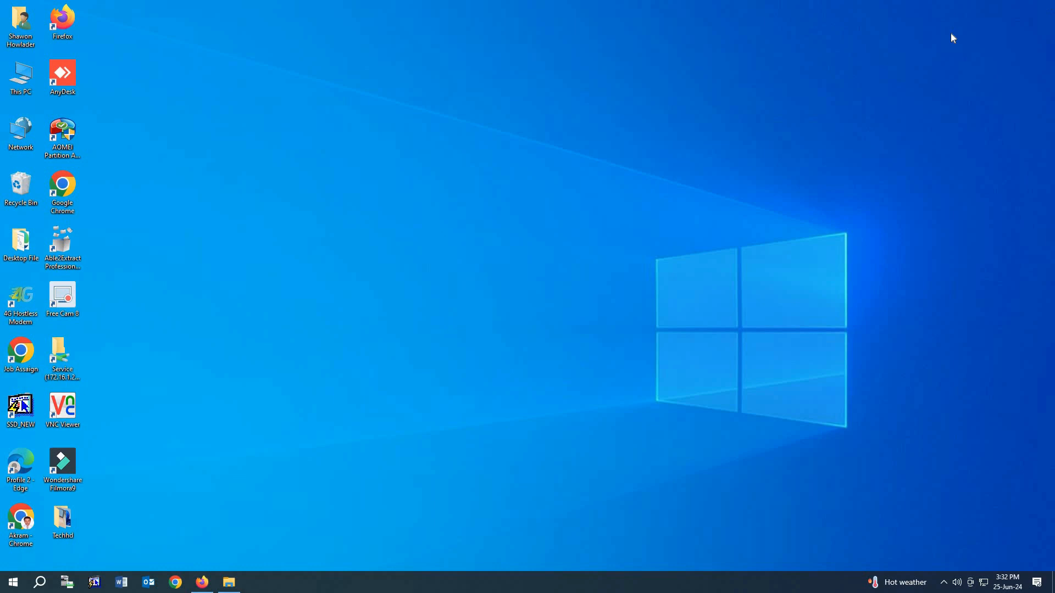
# Launch Registry Editor from Windows search using 'reg'.
pyautogui.click(40, 582)
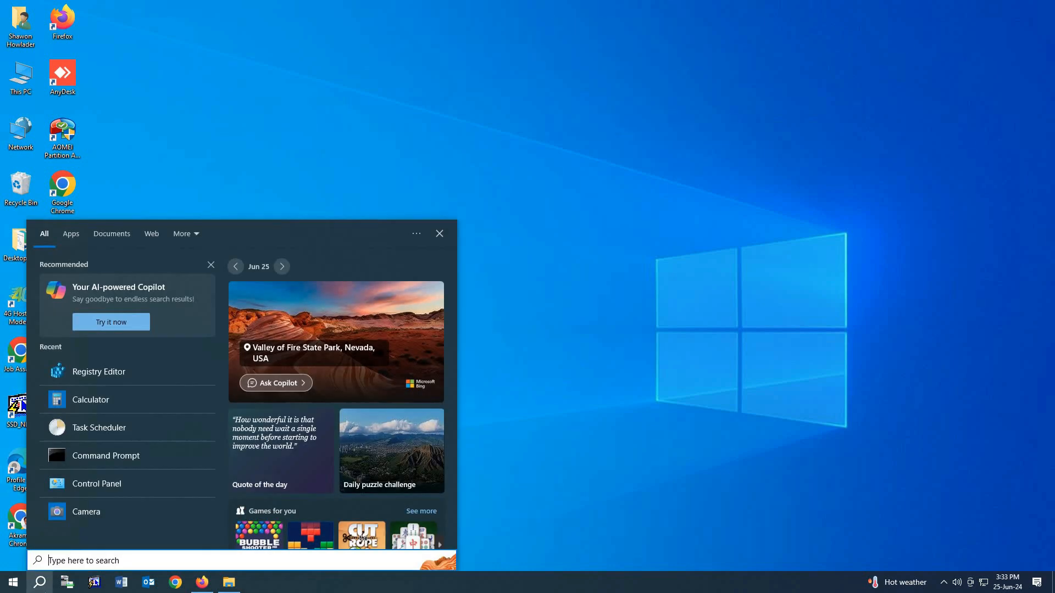
pyautogui.moveTo(115, 371)
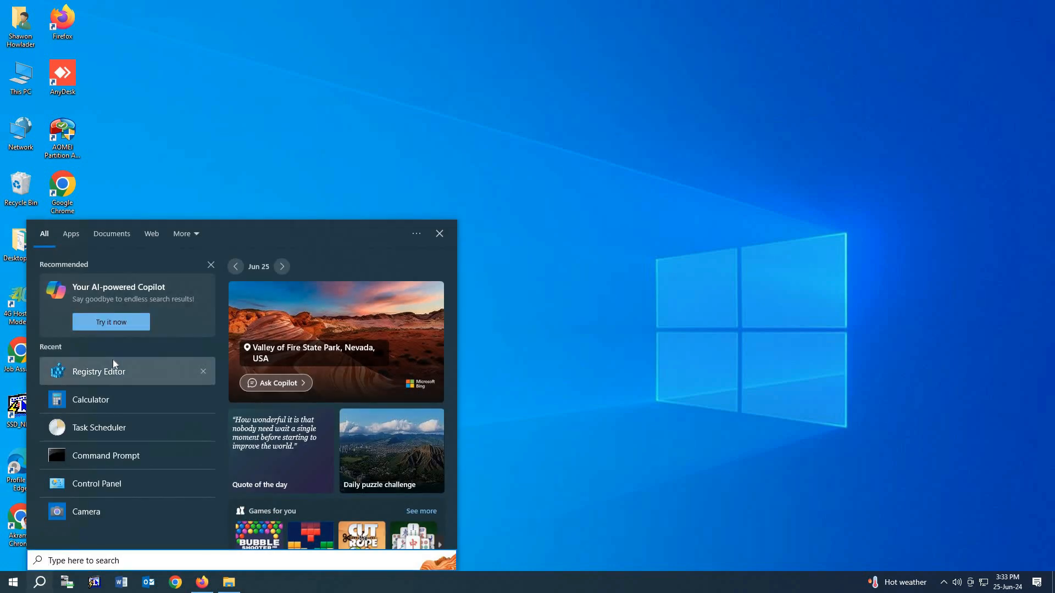
pyautogui.write('reg')
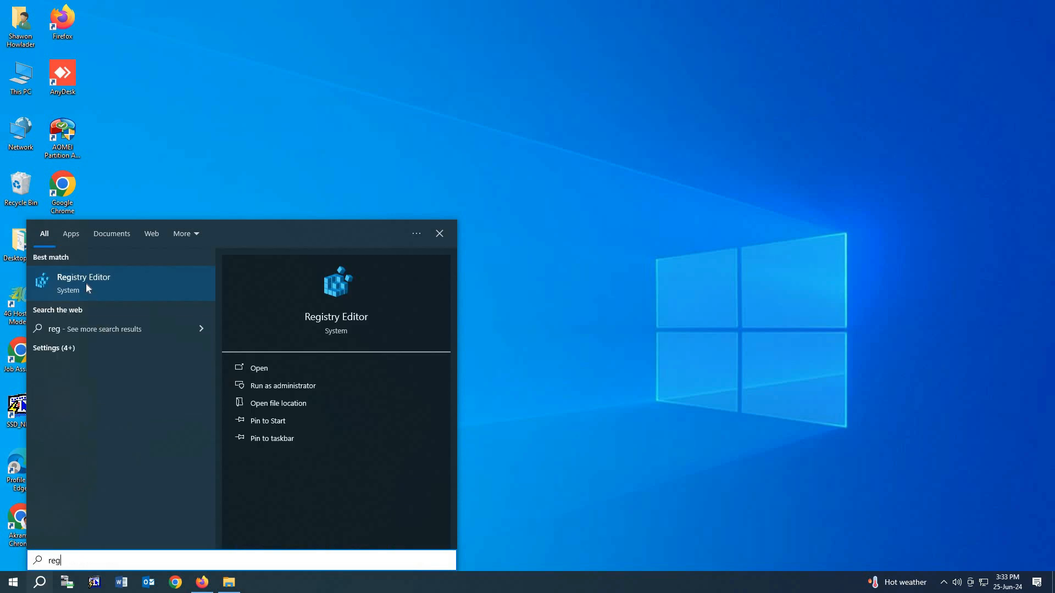
pyautogui.click(84, 283)
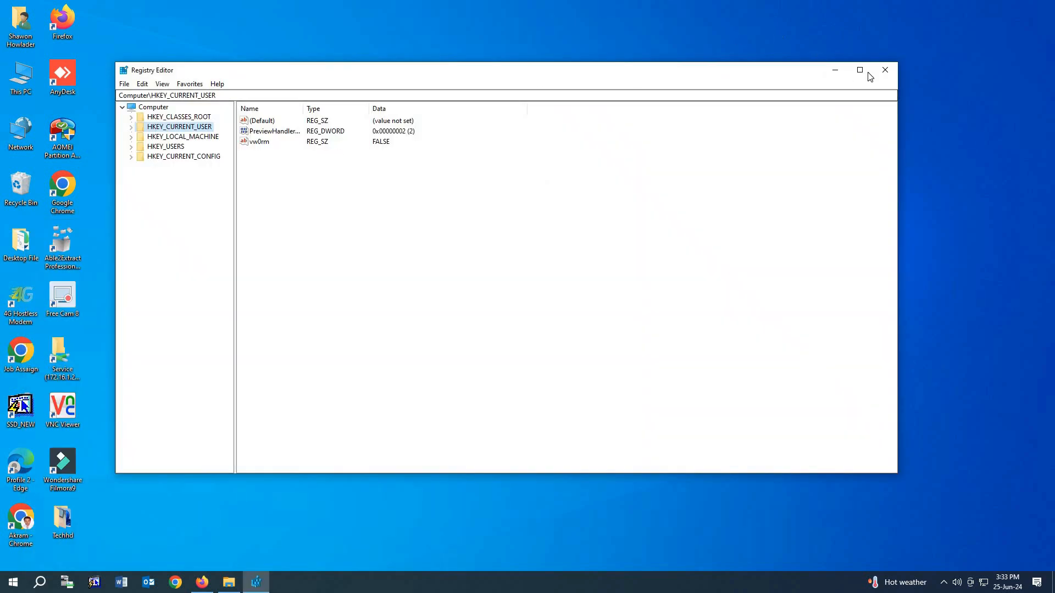
# Maximize Registry Editor and expand HKEY_CURRENT_USER\SOFTWARE down toward Microsoft Office.
pyautogui.click(859, 70)
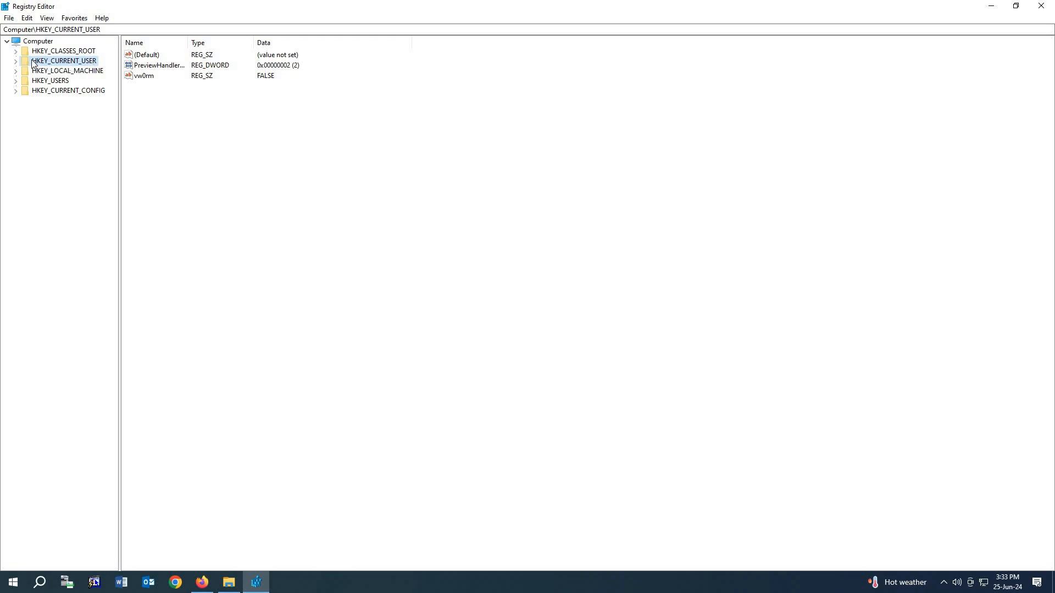
pyautogui.click(15, 60)
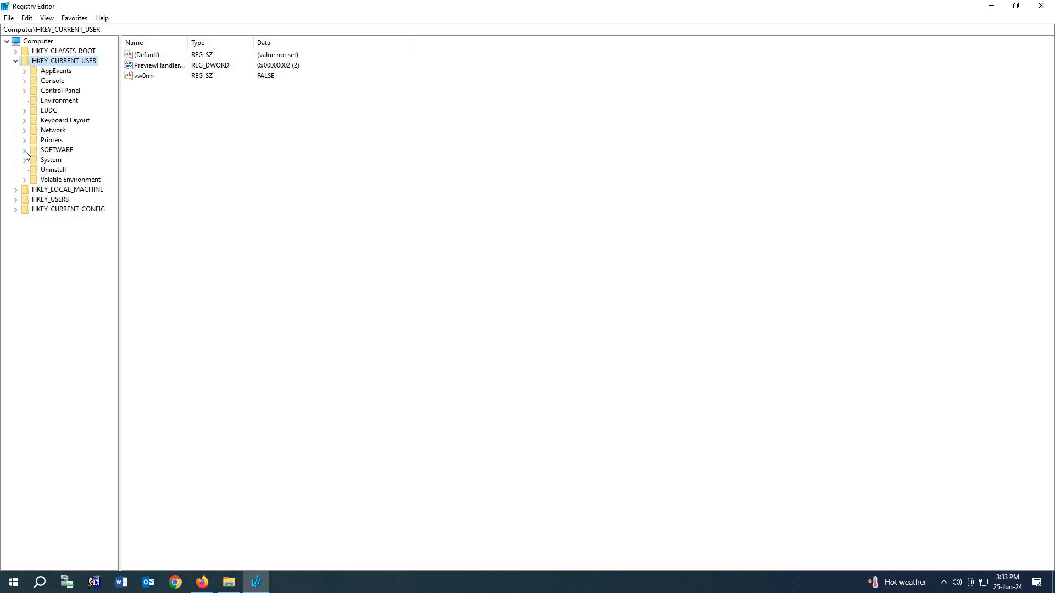
pyautogui.click(24, 150)
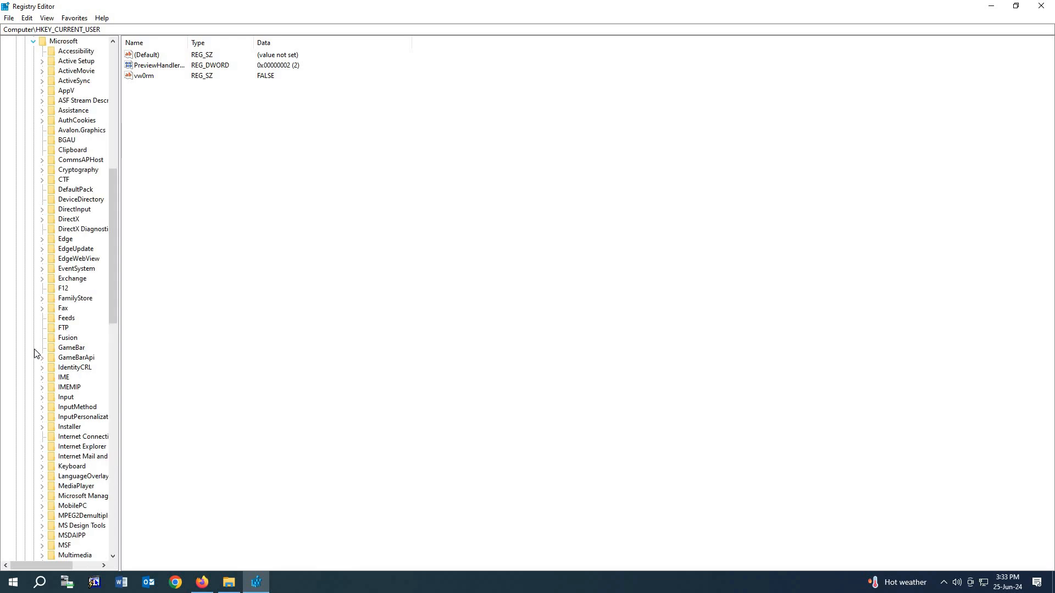
pyautogui.moveTo(80, 335)
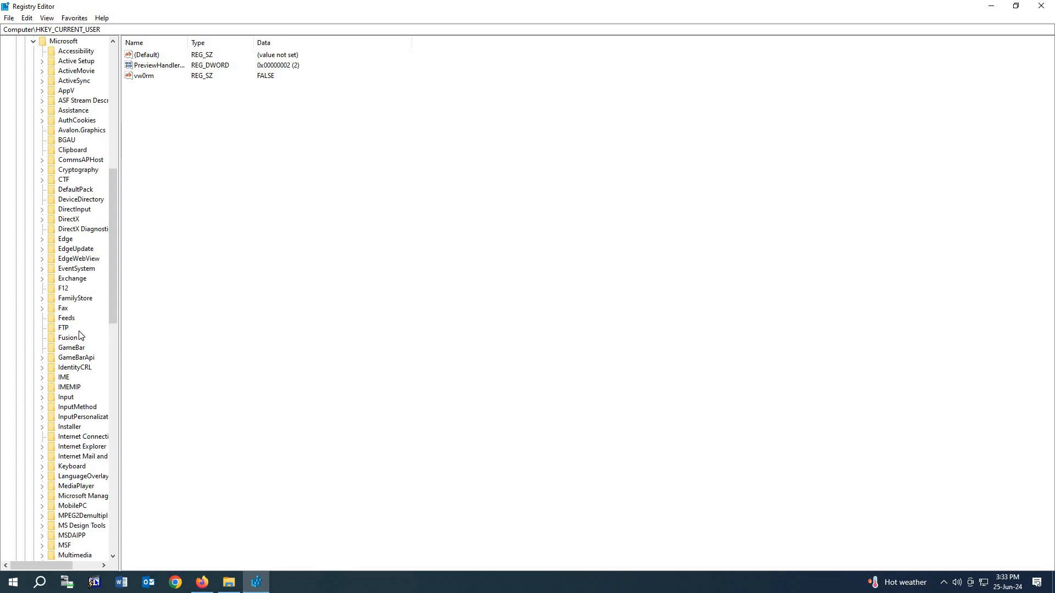
pyautogui.scroll(-3)
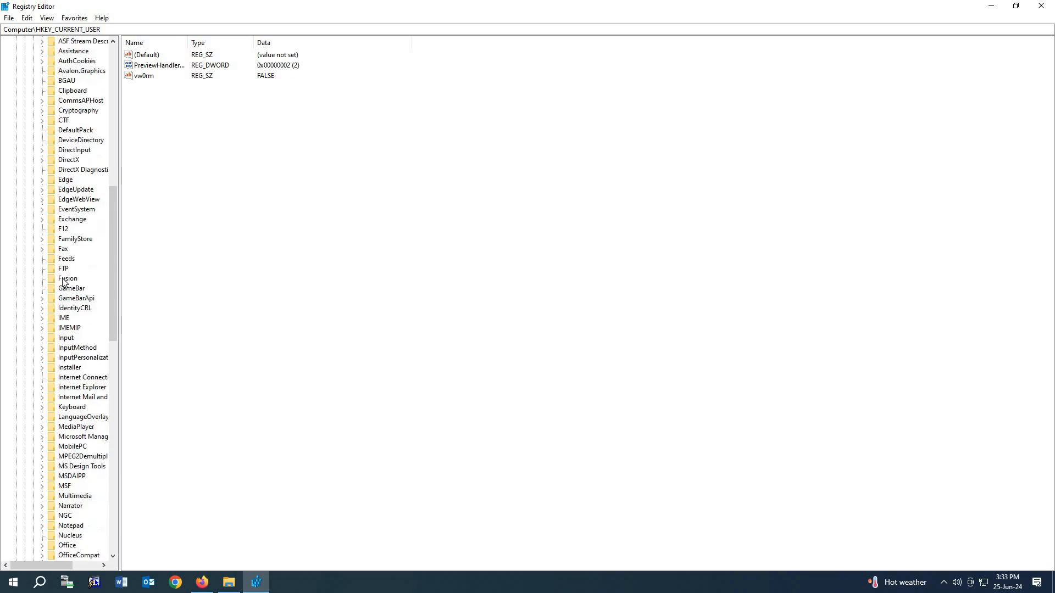
pyautogui.scroll(-3)
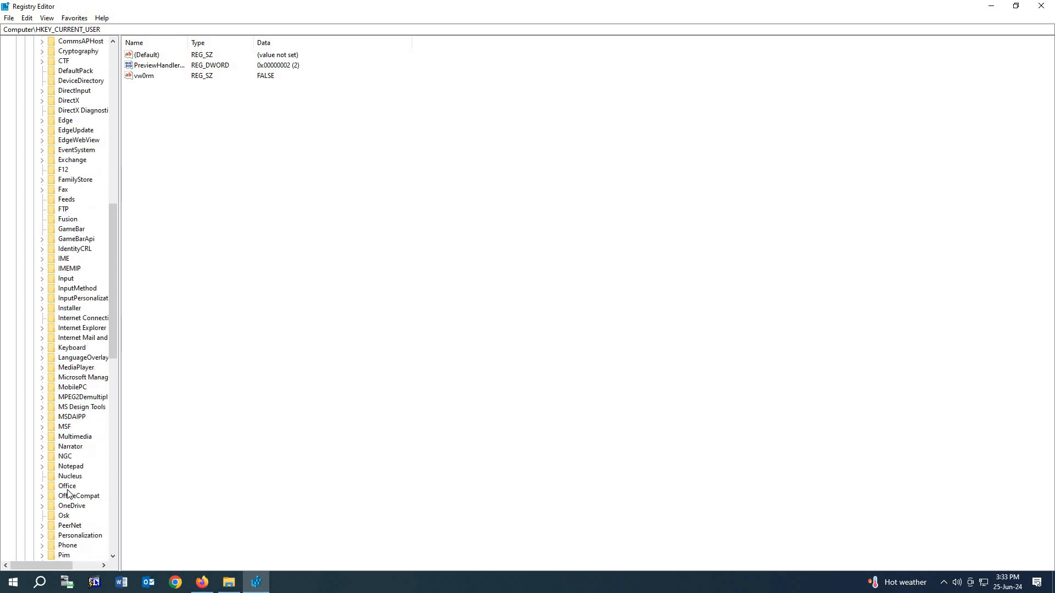
pyautogui.scroll(-3)
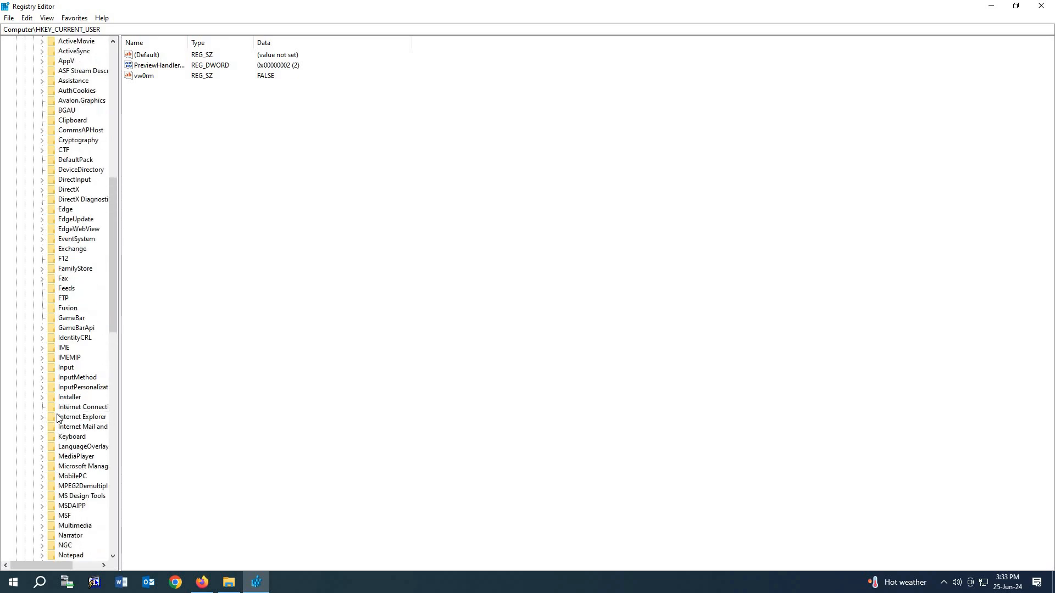
pyautogui.scroll(-3)
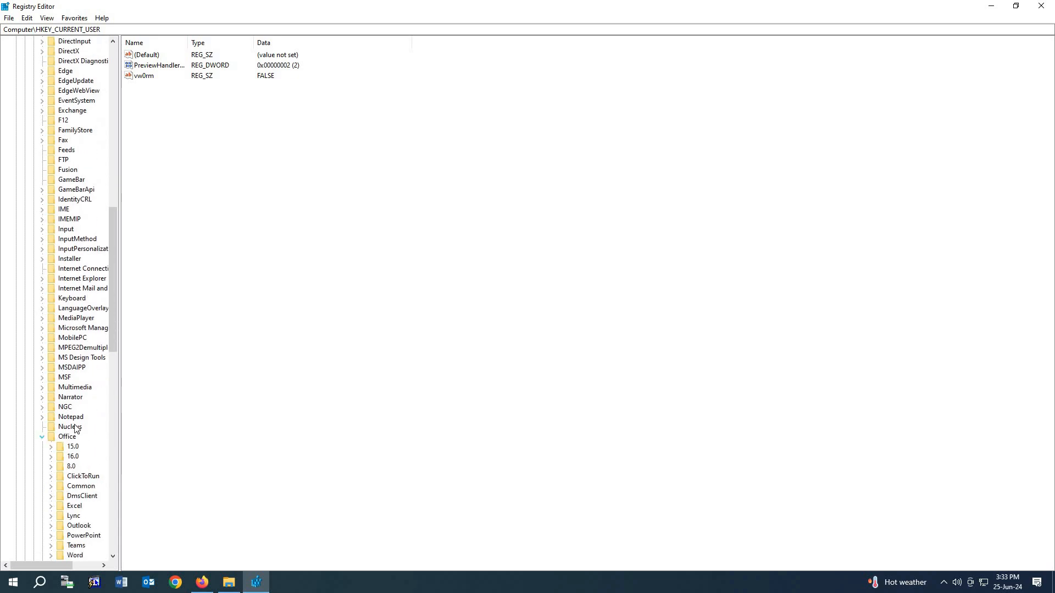
# Expand Office 16.0 and Outlook, then select the Preferences key.
pyautogui.click(51, 456)
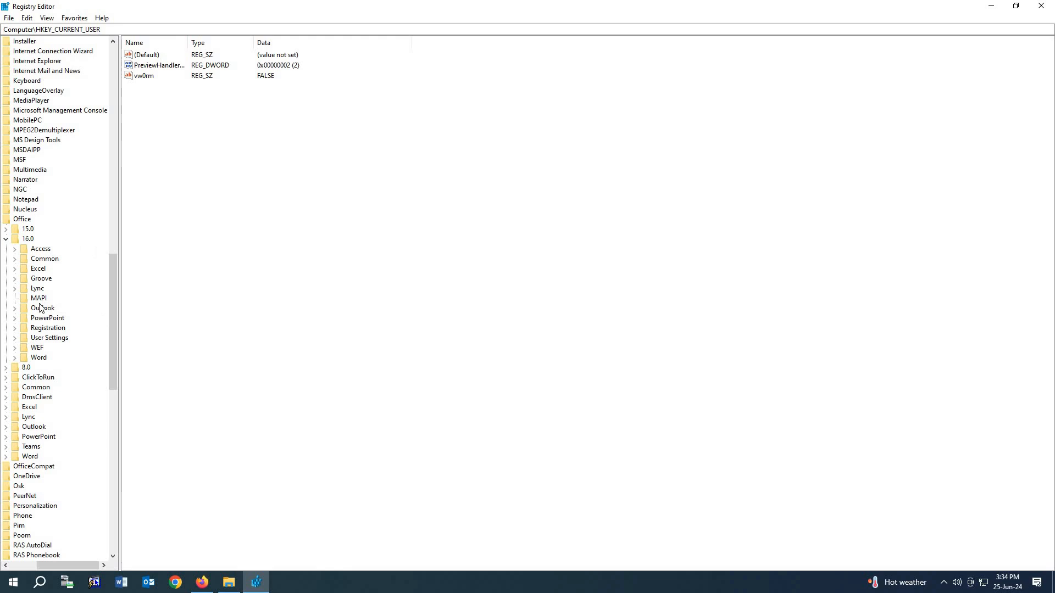
pyautogui.click(14, 308)
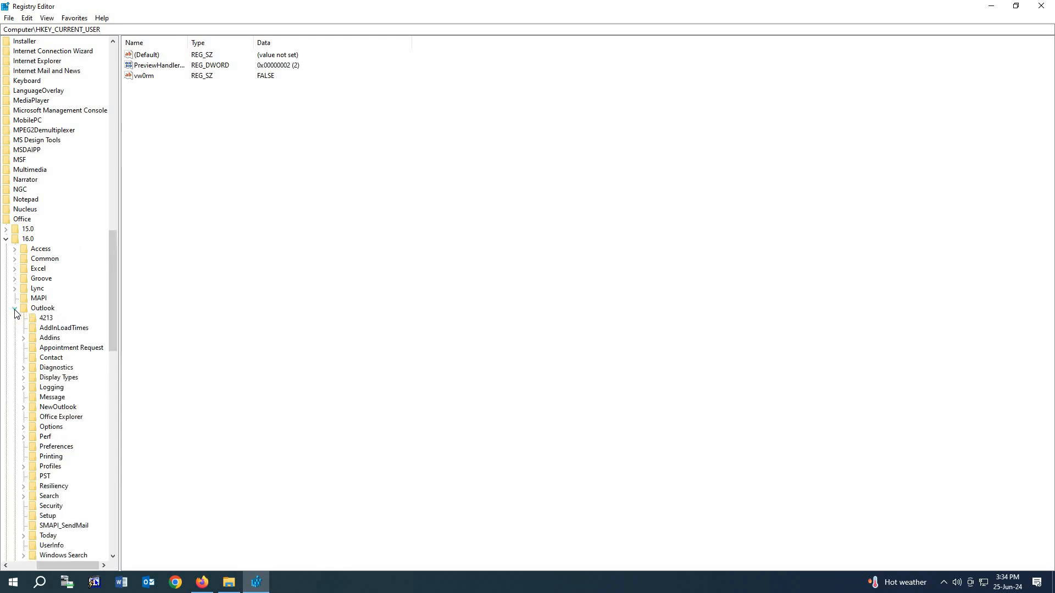
pyautogui.scroll(-3)
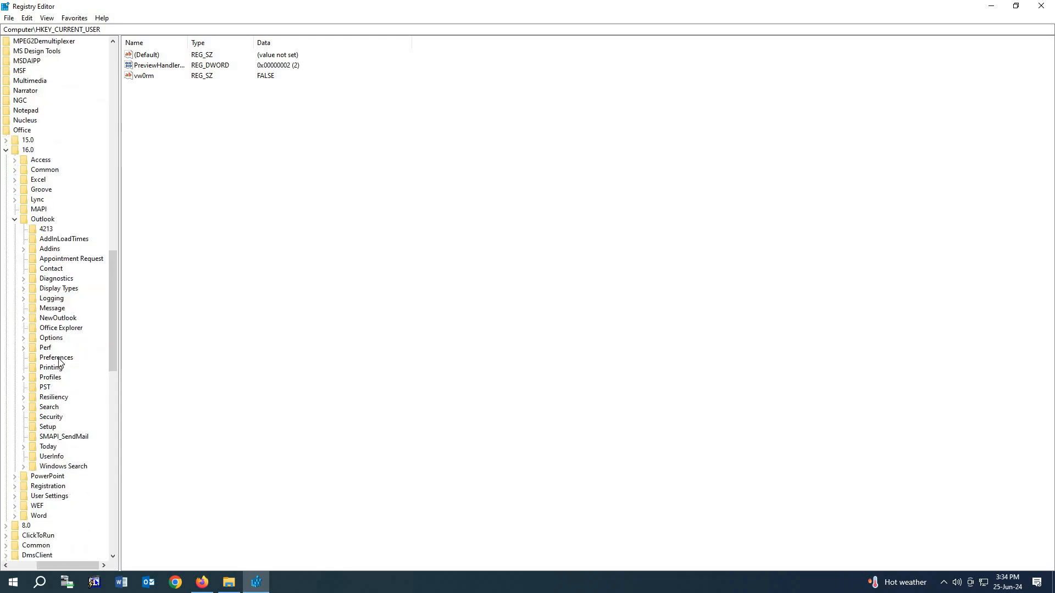
pyautogui.click(56, 357)
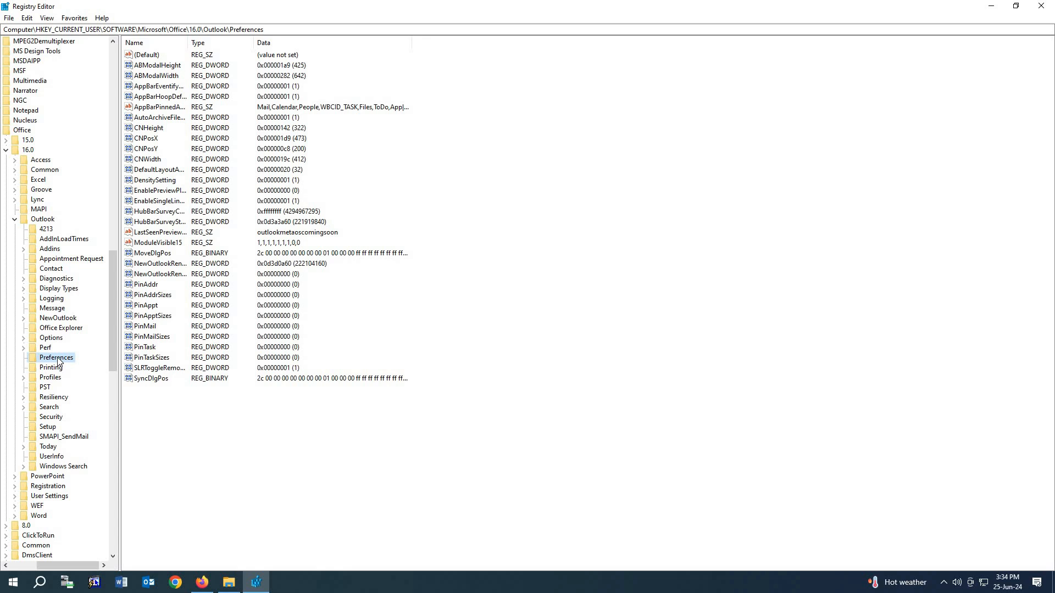
# Create a DWORD (32-bit) value named Maximumattachmentsize in Preferences and open it for editing.
pyautogui.rightClick(56, 357)
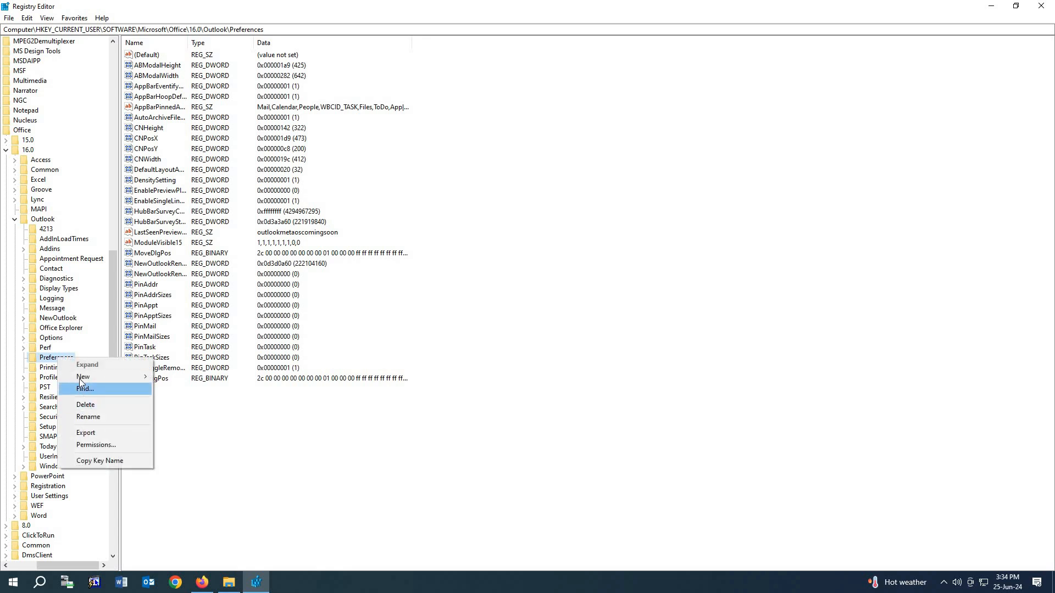
pyautogui.moveTo(83, 376)
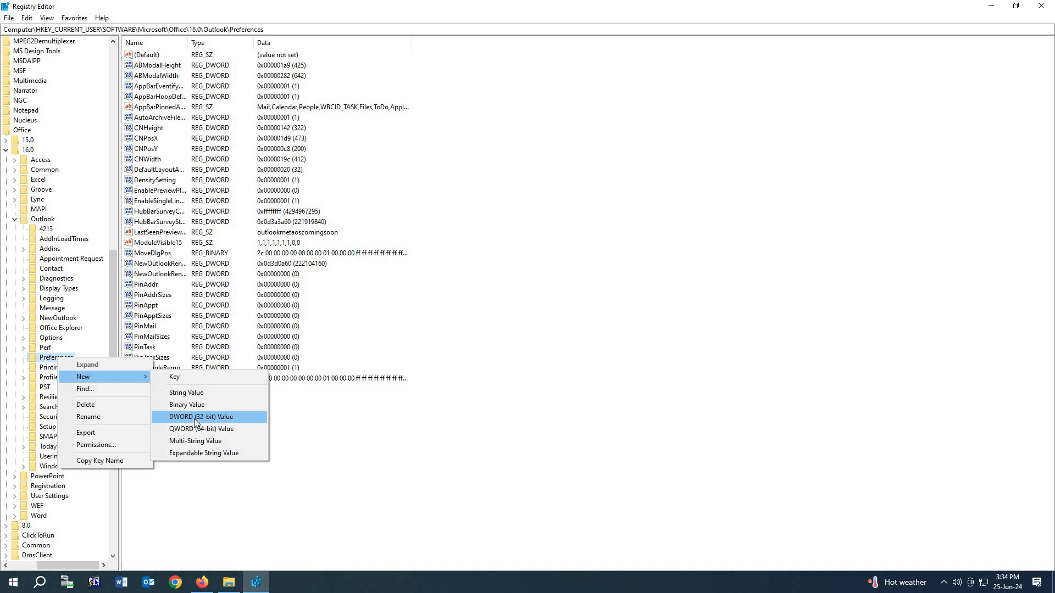
pyautogui.click(200, 416)
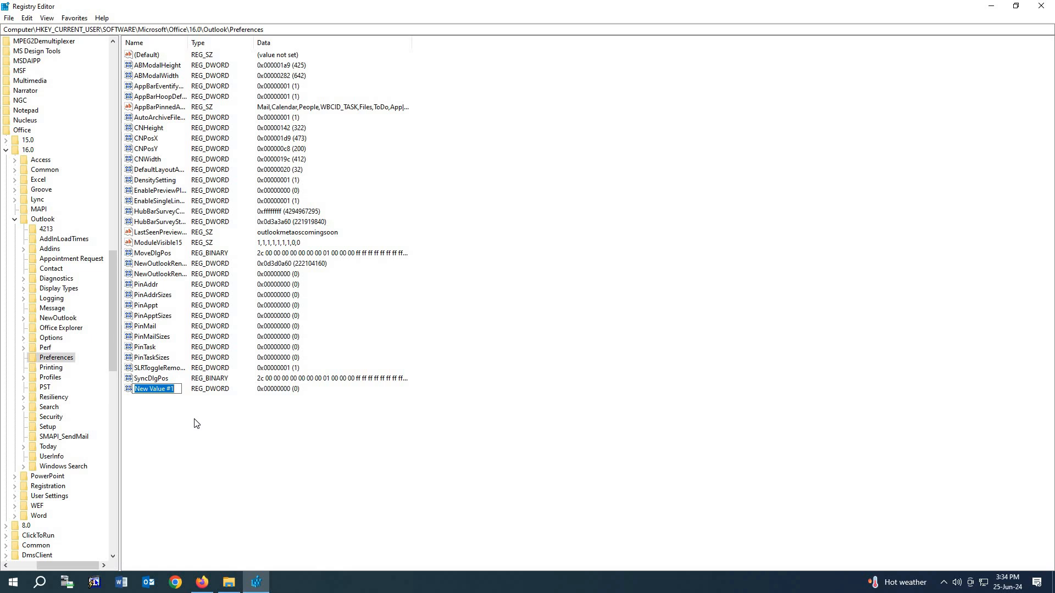
pyautogui.write('Maximu')
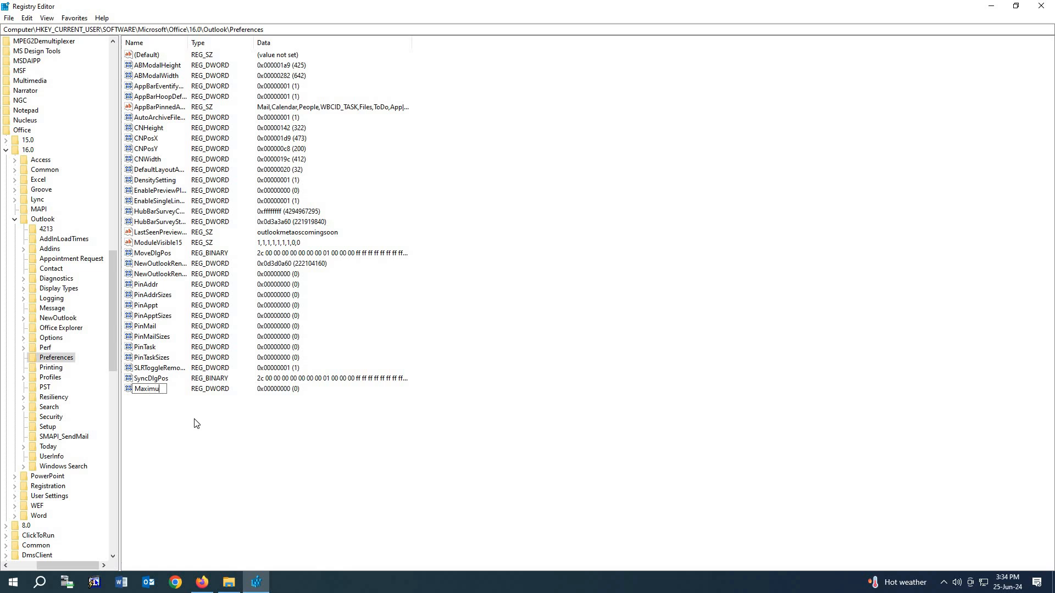
pyautogui.write('m')
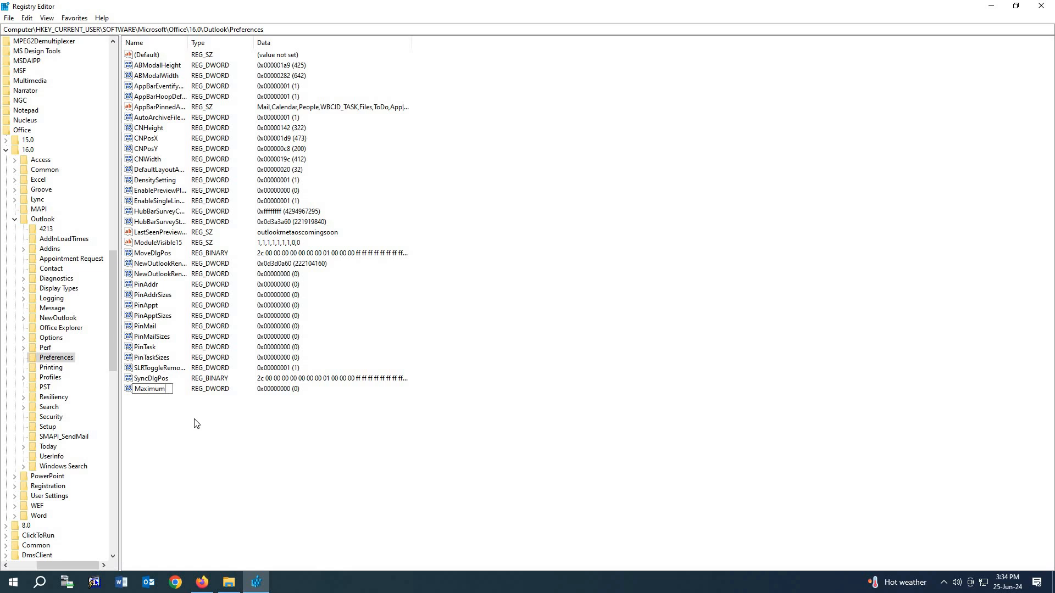
pyautogui.write('attach')
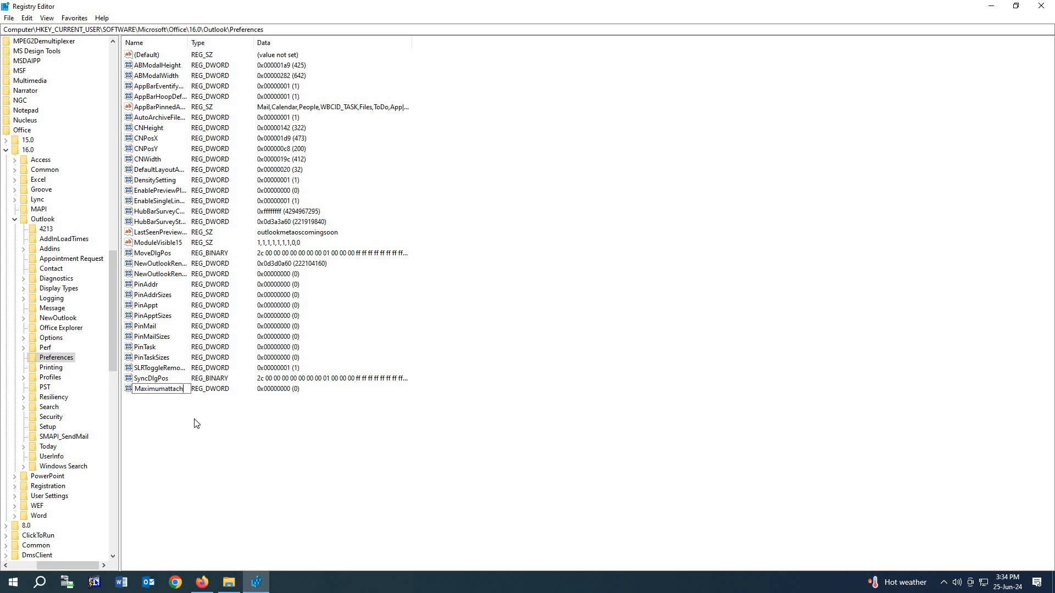
pyautogui.write('ment')
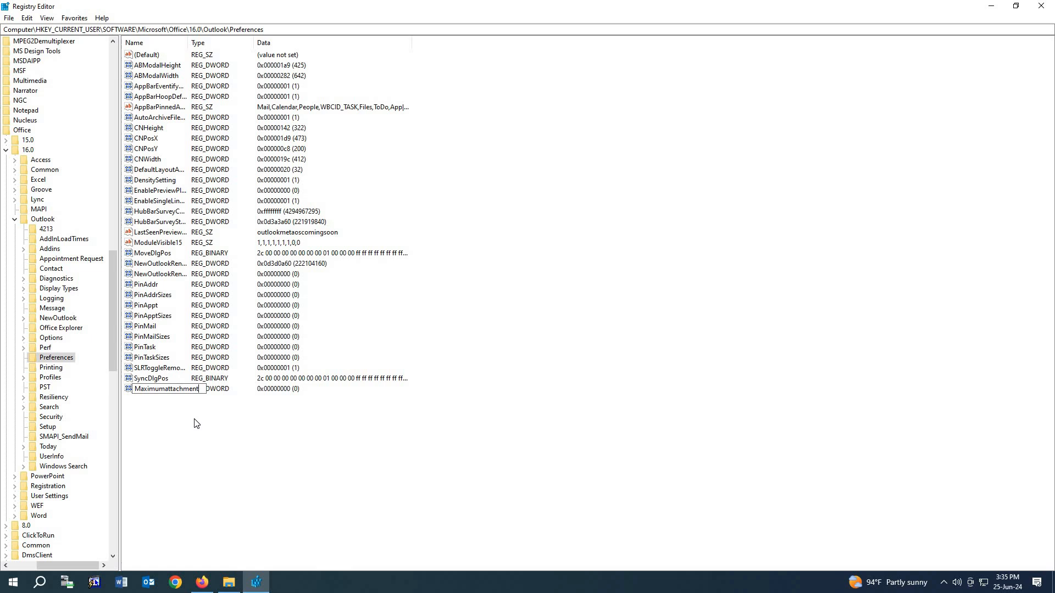
pyautogui.write('size')
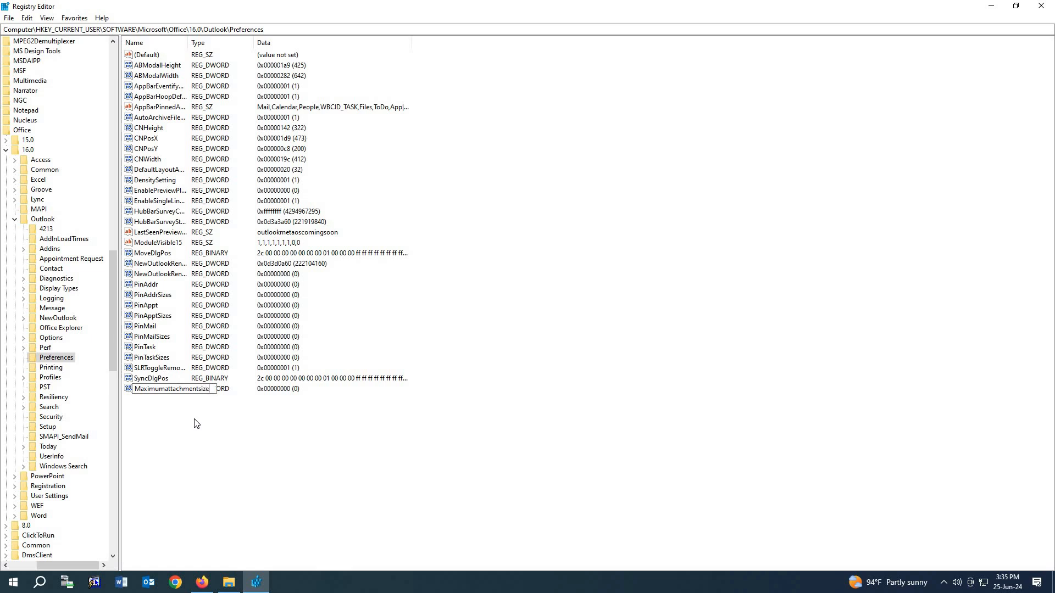
pyautogui.press('enter')
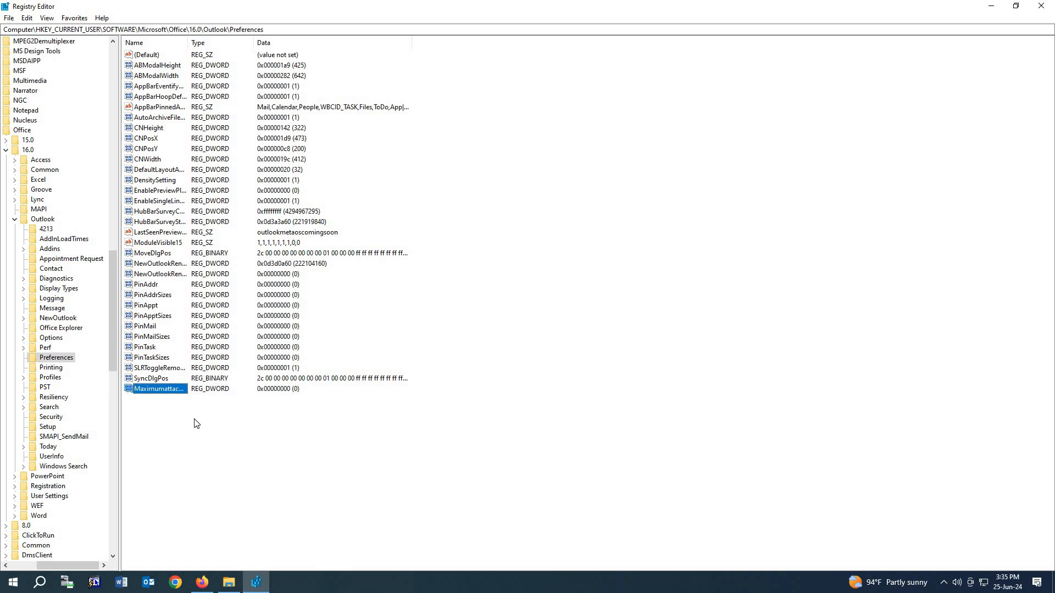
pyautogui.doubleClick(157, 388)
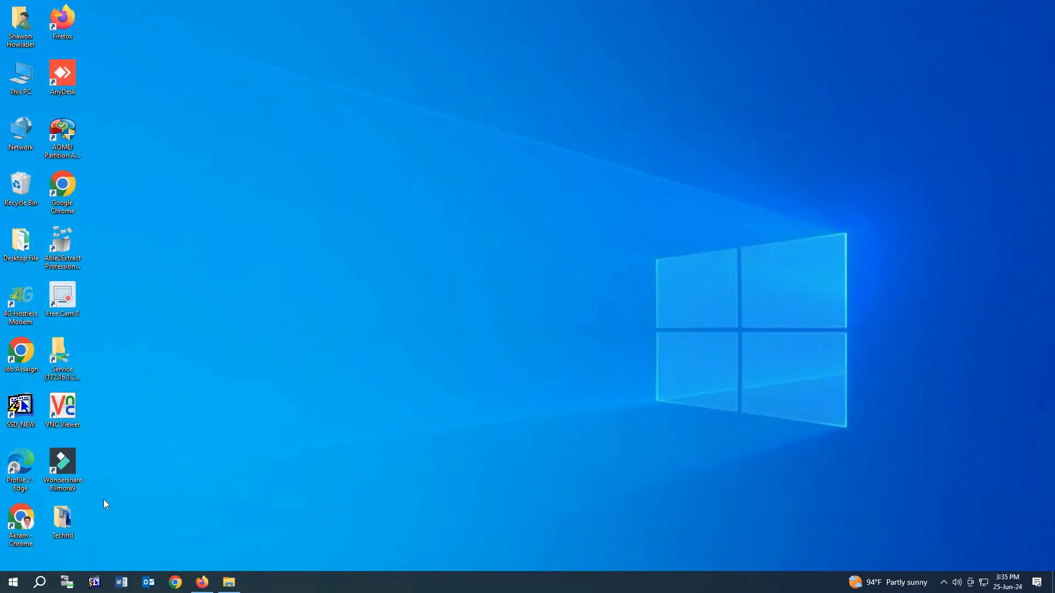
# Start a new Outlook message and attach the 106 MB video VID_20240623_144500.mp4 without a size error.
pyautogui.click(147, 583)
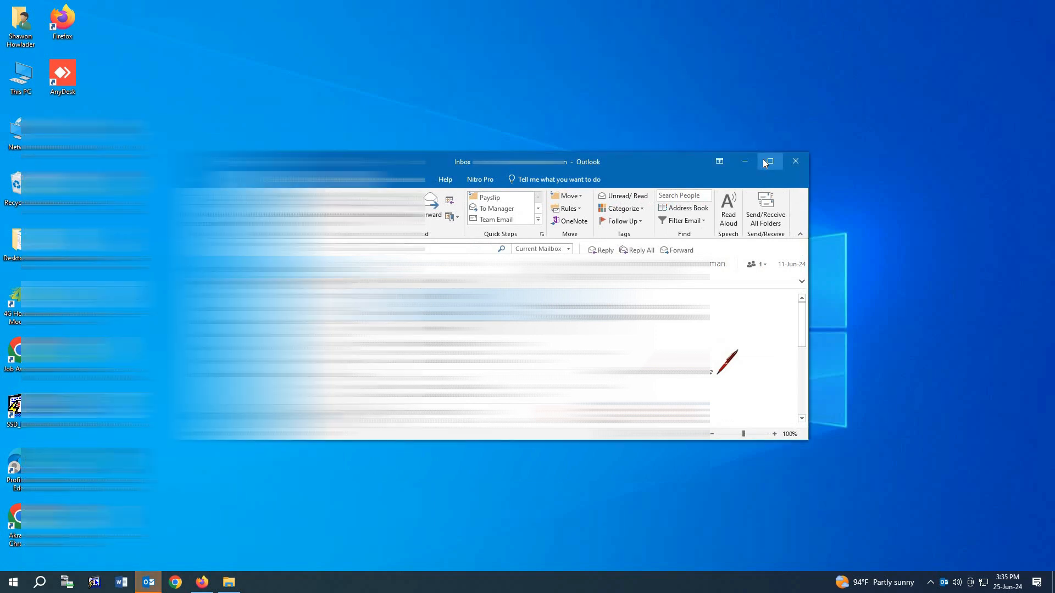
pyautogui.click(767, 161)
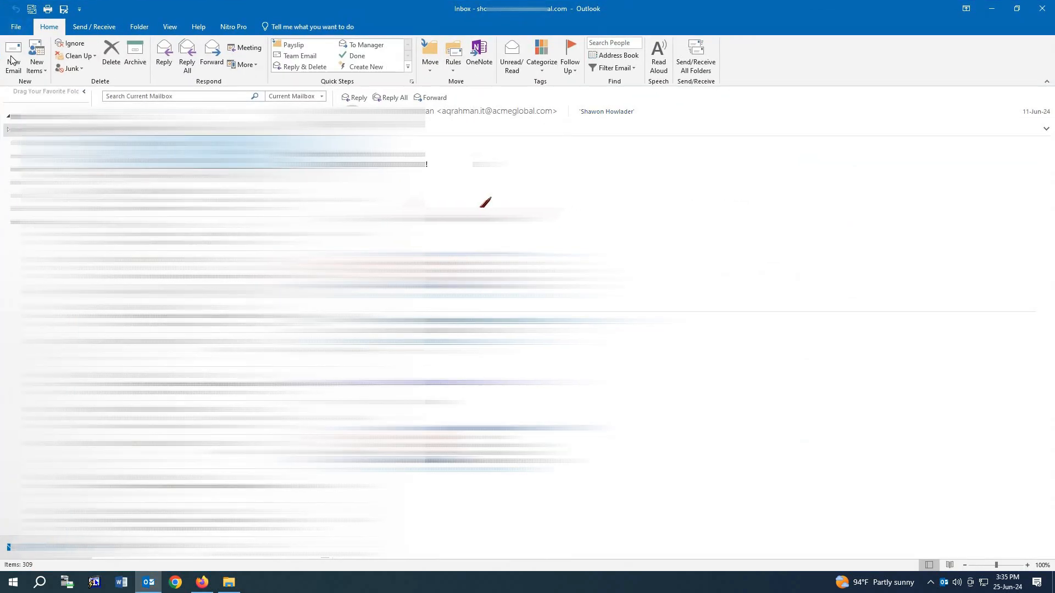
pyautogui.click(13, 55)
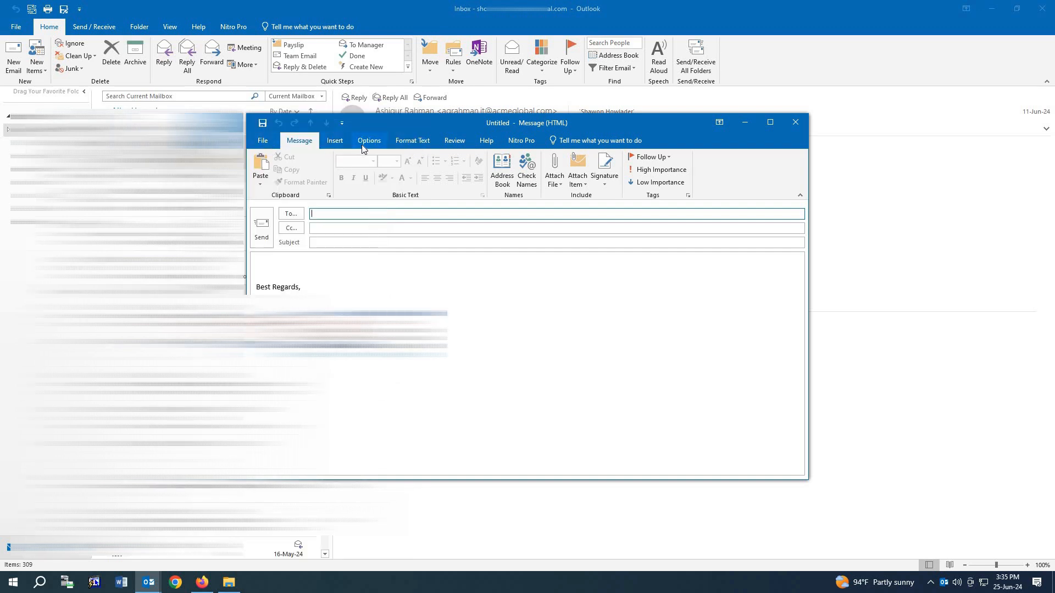
pyautogui.click(334, 141)
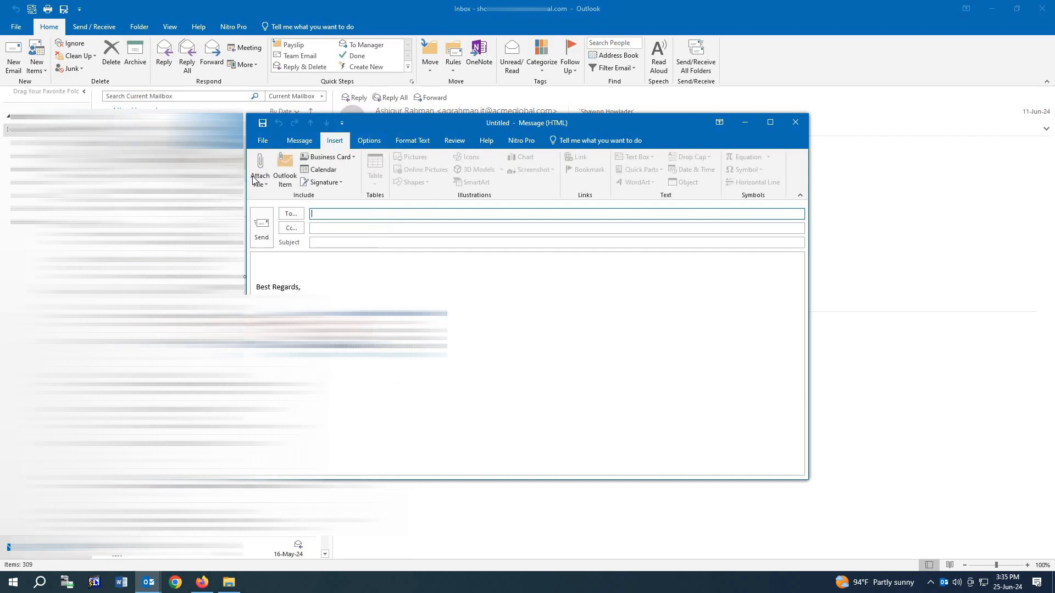
pyautogui.click(259, 170)
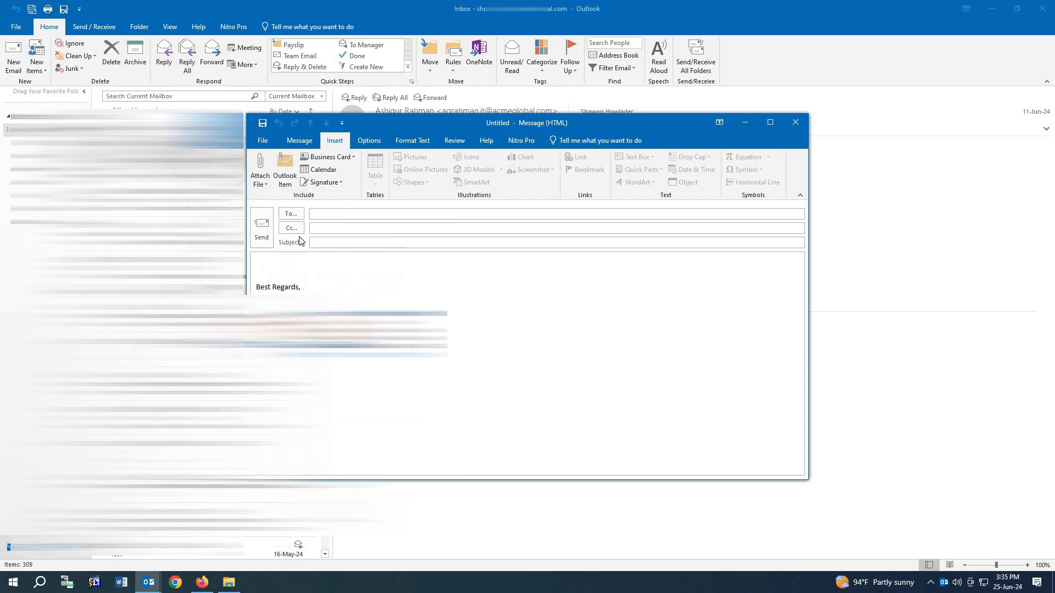
pyautogui.click(259, 169)
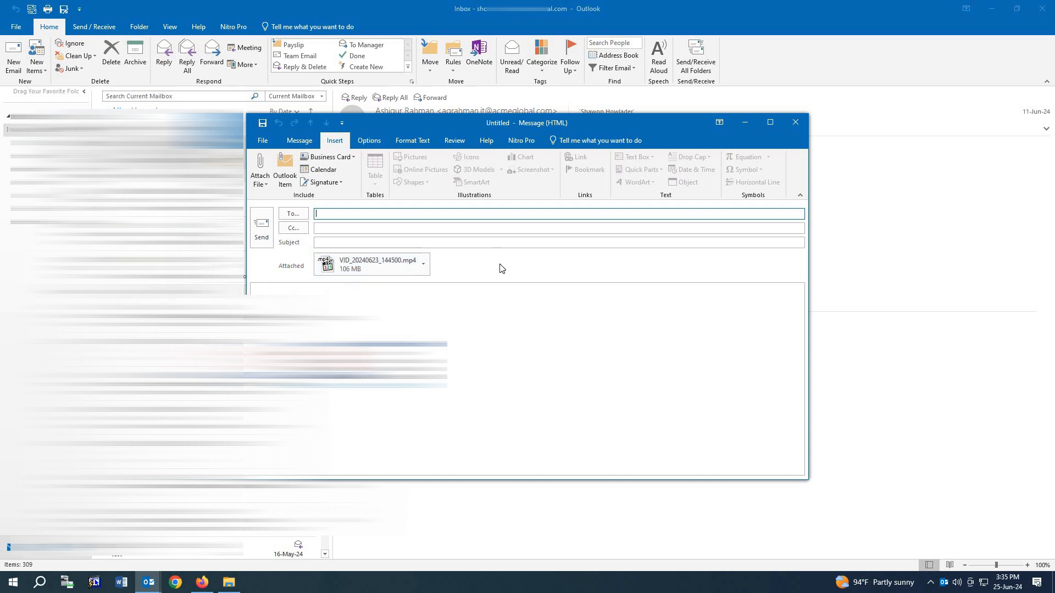
pyautogui.moveTo(499, 271)
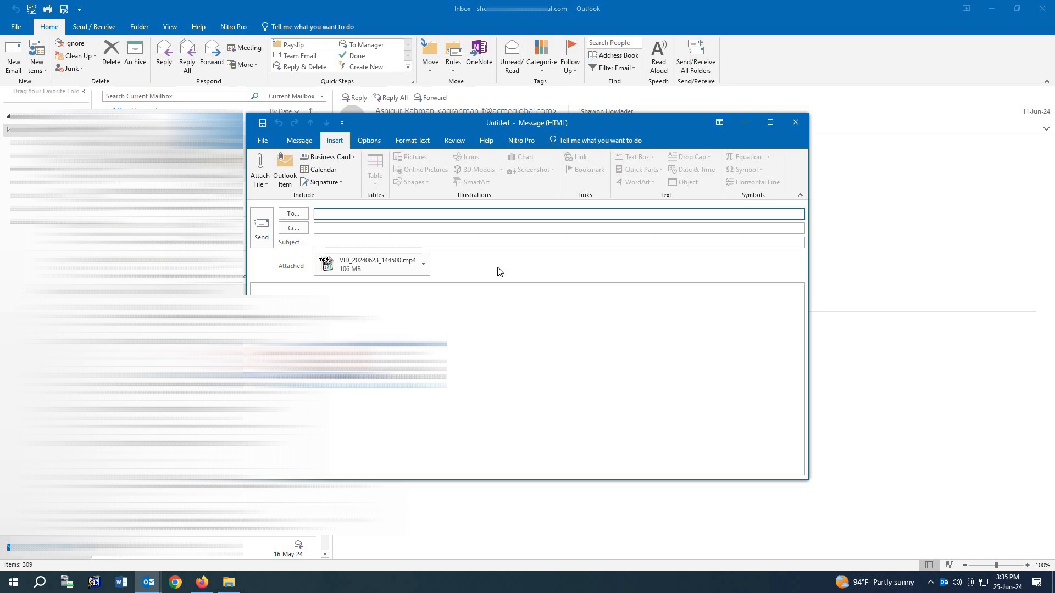